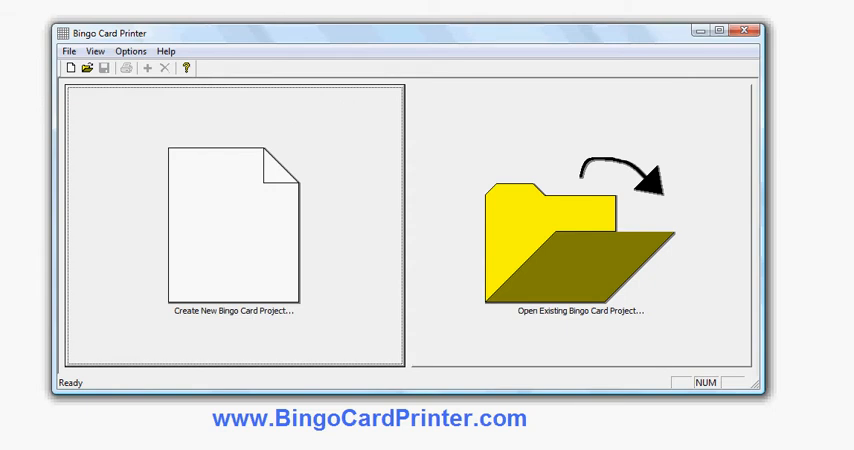
mouse_move(687, 291)
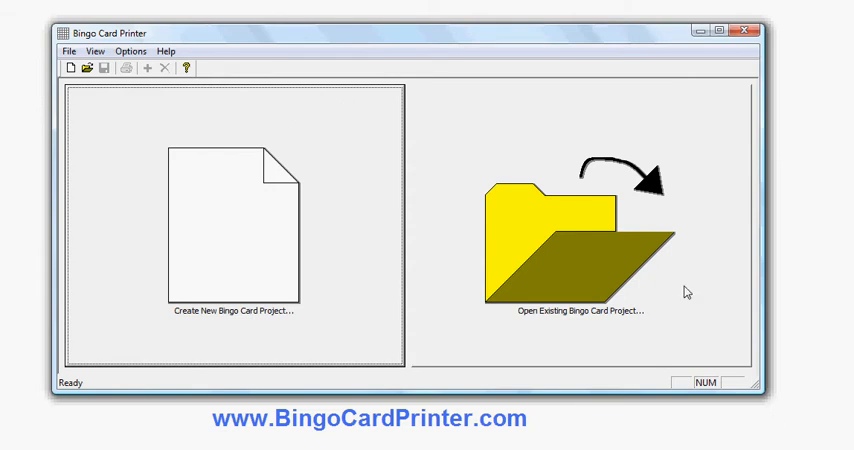
mouse_move(362, 289)
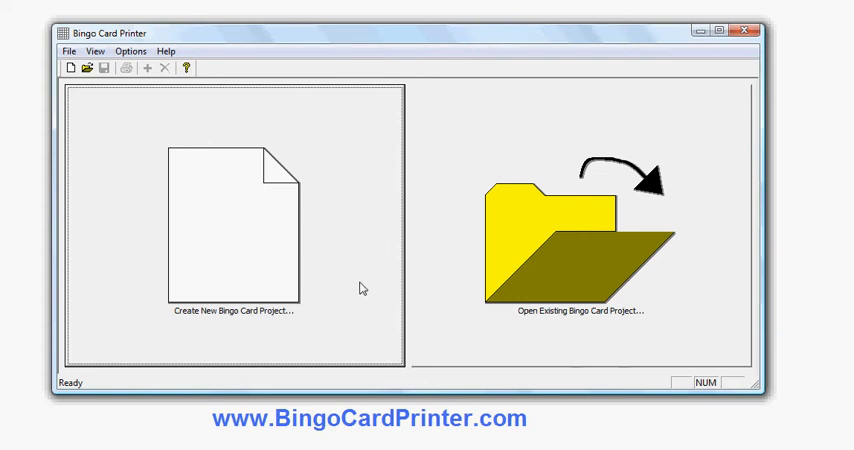
Create a new bingo card project and enter words such as pig, bed, net and vun
left_click(232, 220)
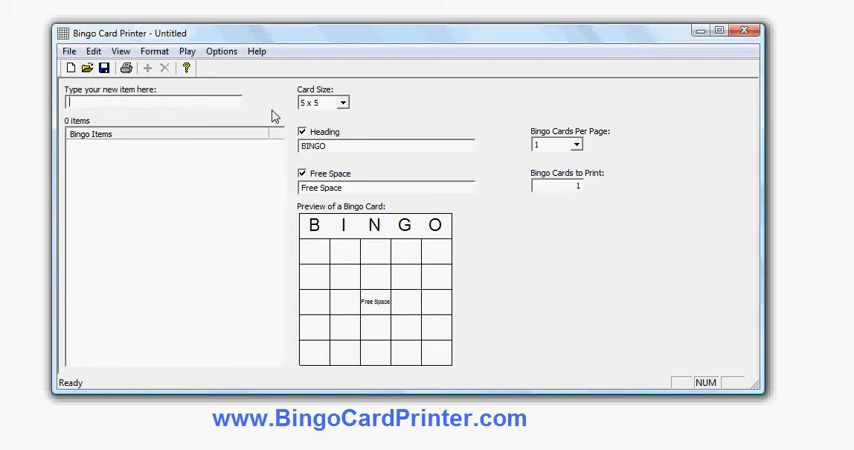
type("pi")
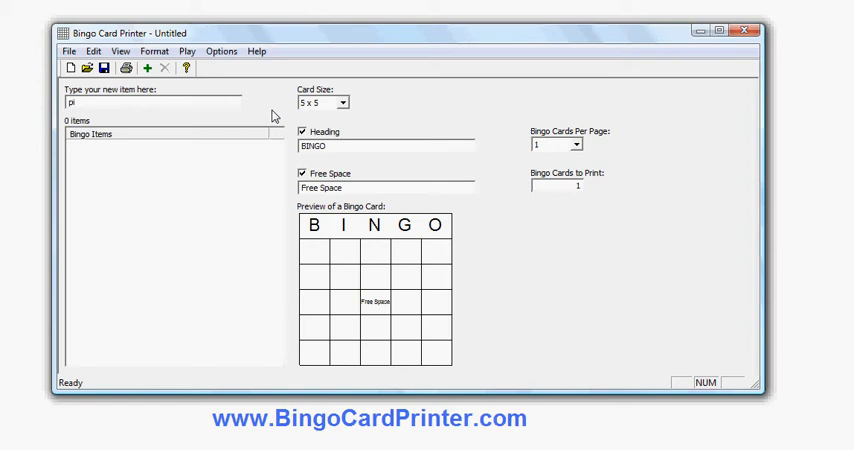
left_click(148, 68)
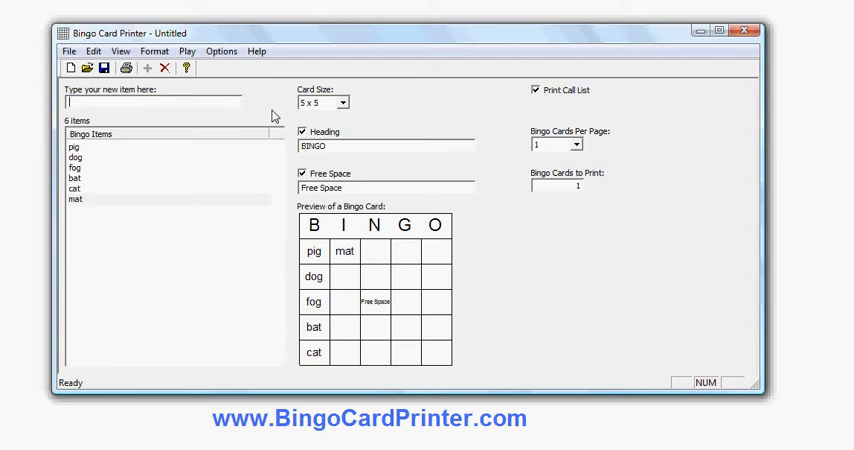
left_click(148, 68)
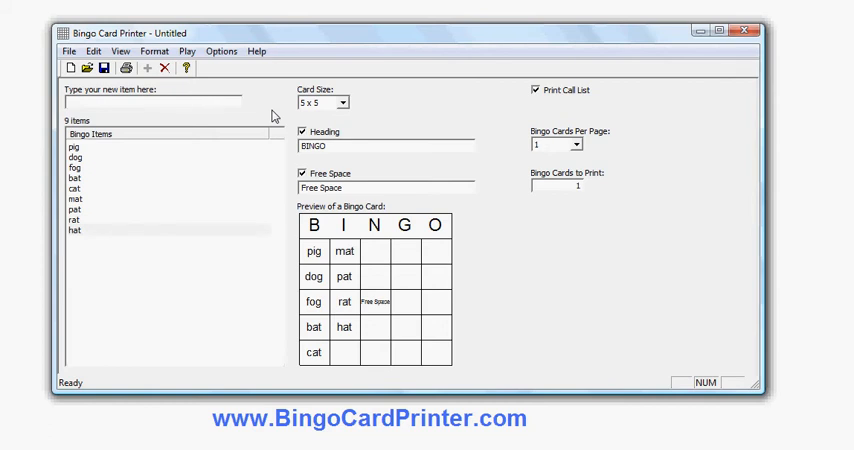
type("bed")
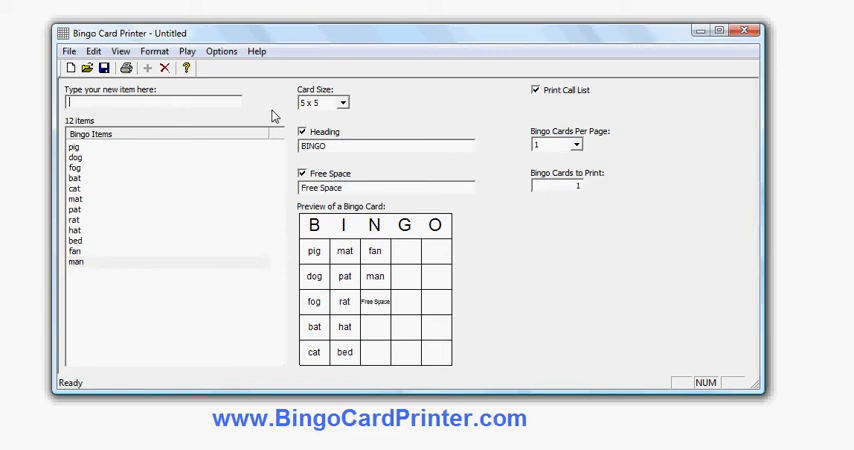
type("ne")
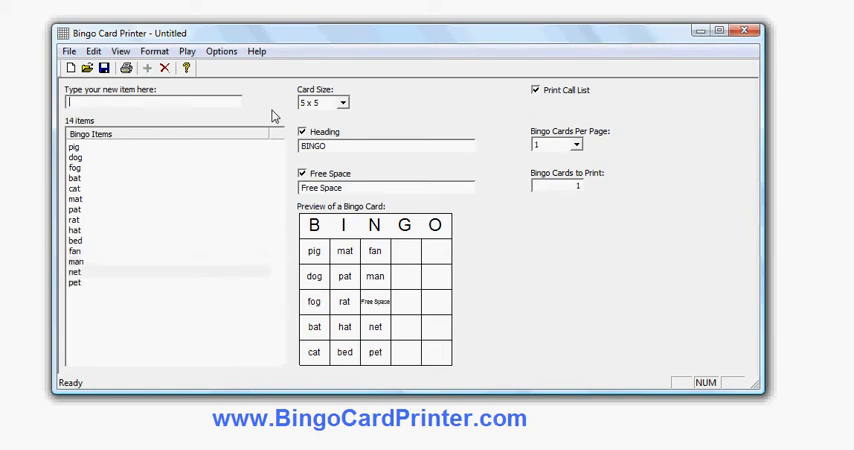
left_click(74, 283)
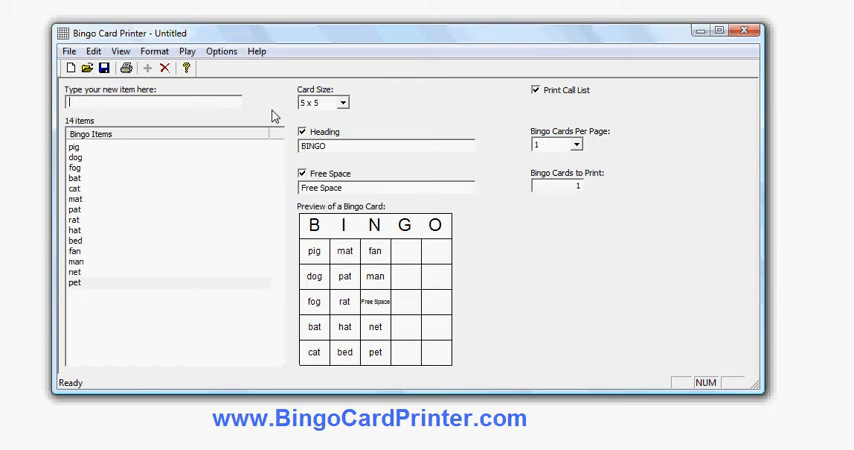
type("vun")
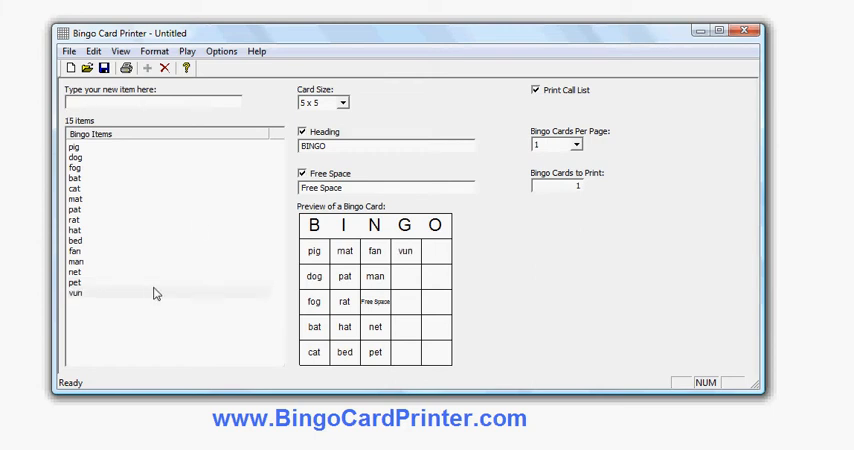
Delete the misspelled 'vun' and add more words such as bun, cub and nut
left_click(151, 296)
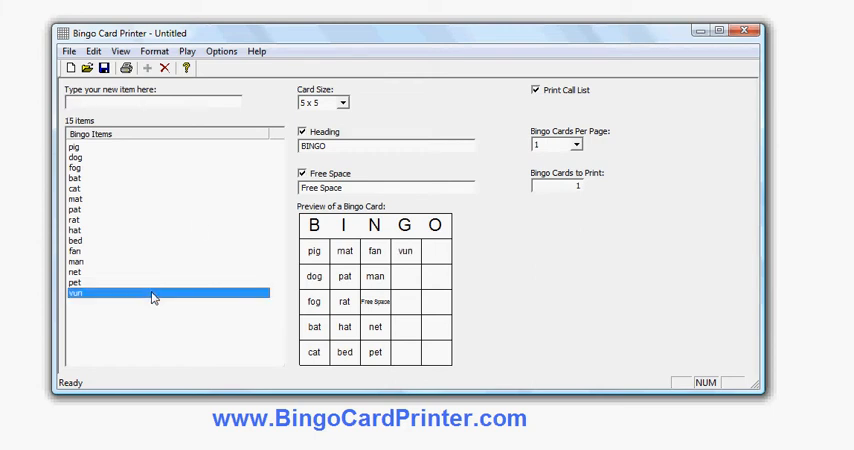
left_click(165, 68)
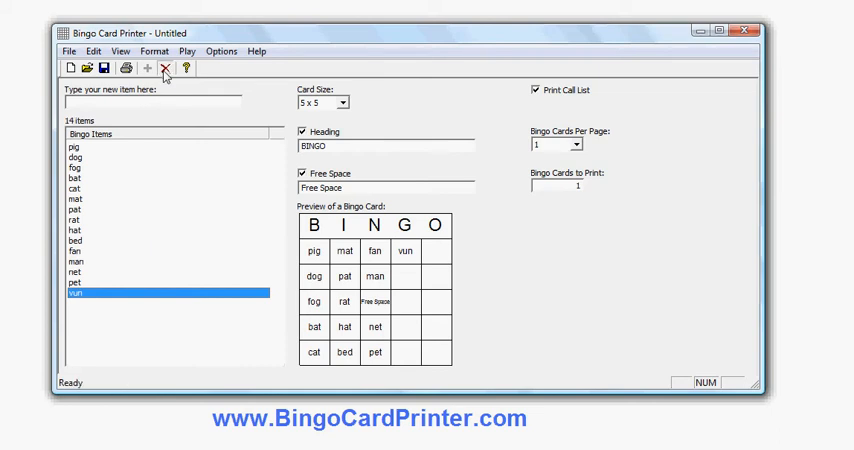
left_click(165, 68)
type("l")
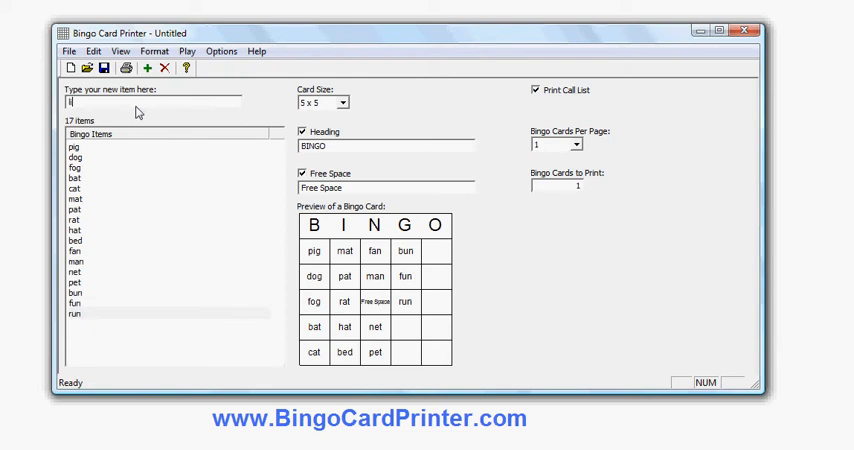
key("Return")
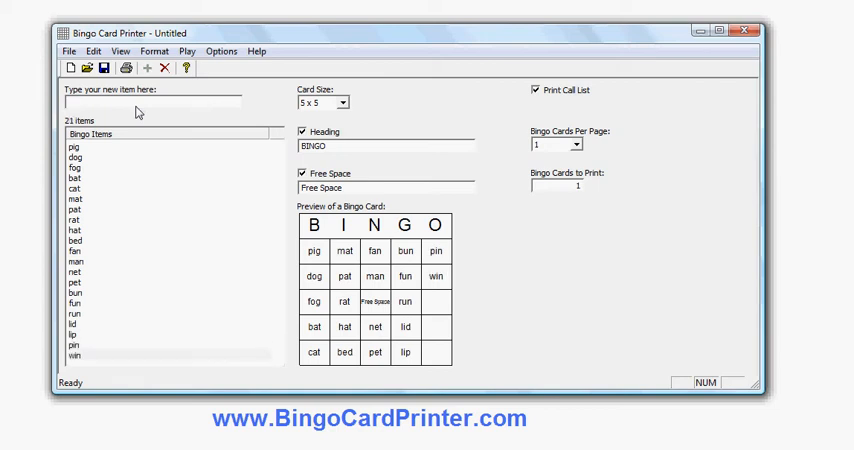
type("cu")
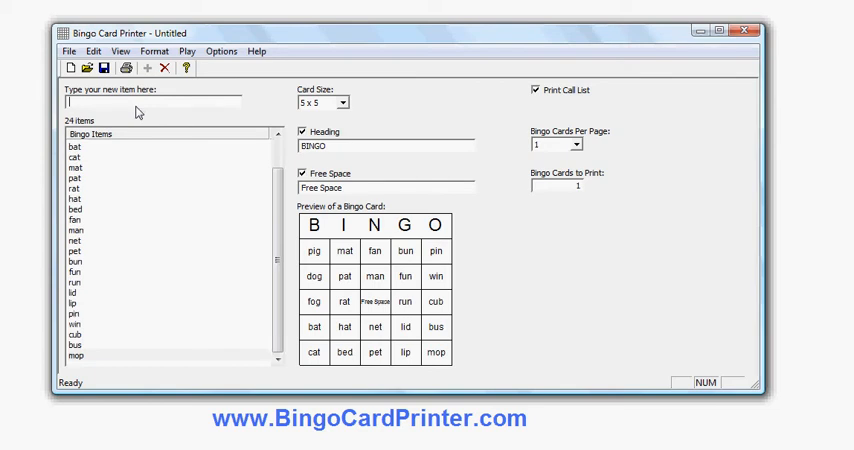
type("nut")
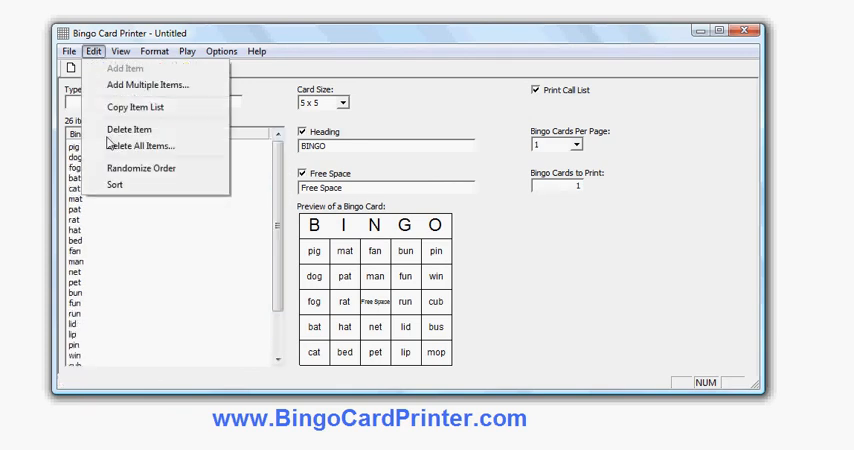
Sort the 26-word item list alphabetically with Edit > Sort
left_click(115, 184)
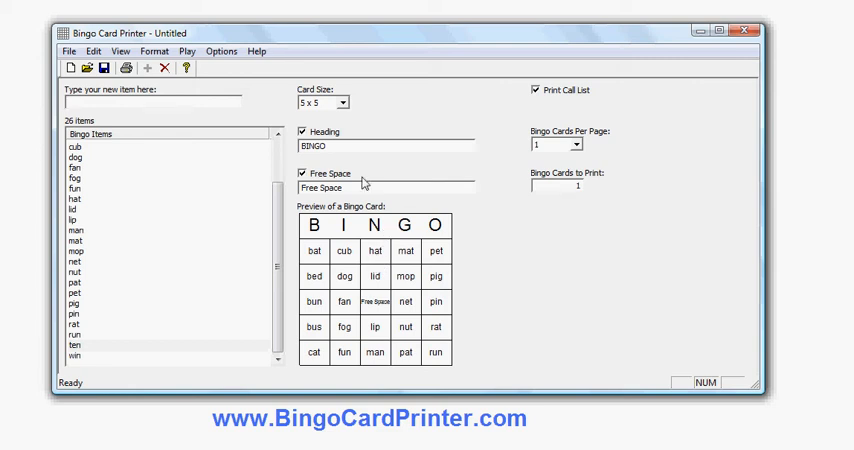
mouse_move(351, 156)
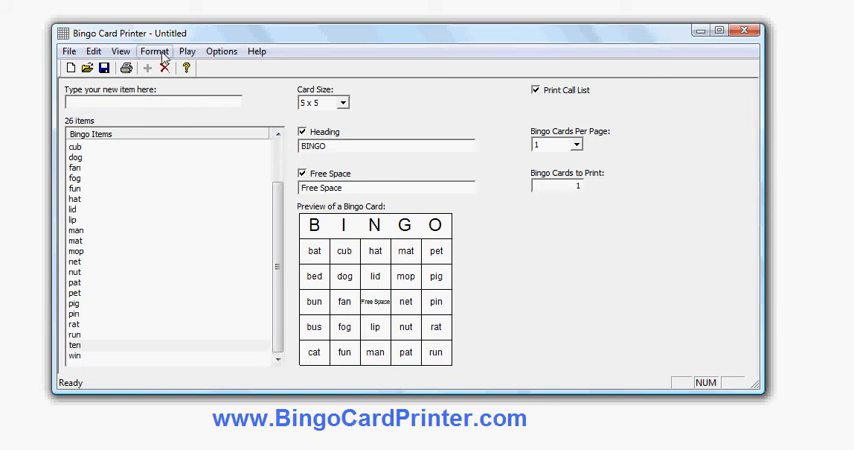
In Format > Colors, make the square background yellow and start choosing the free space colour
left_click(153, 51)
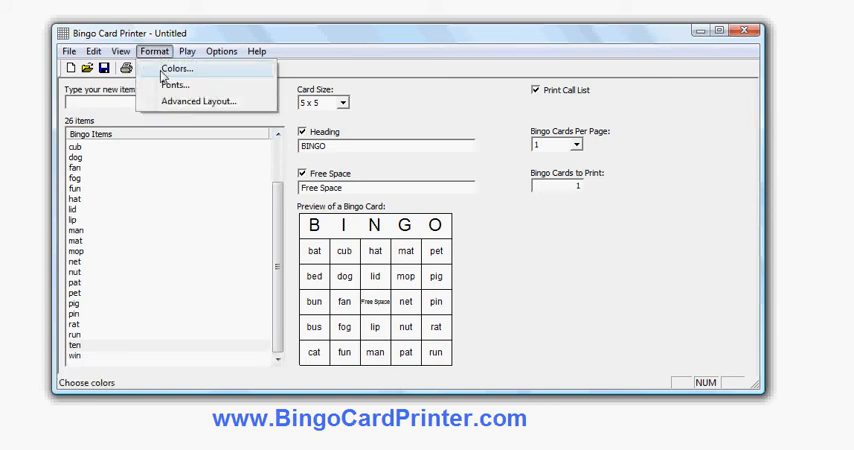
left_click(177, 67)
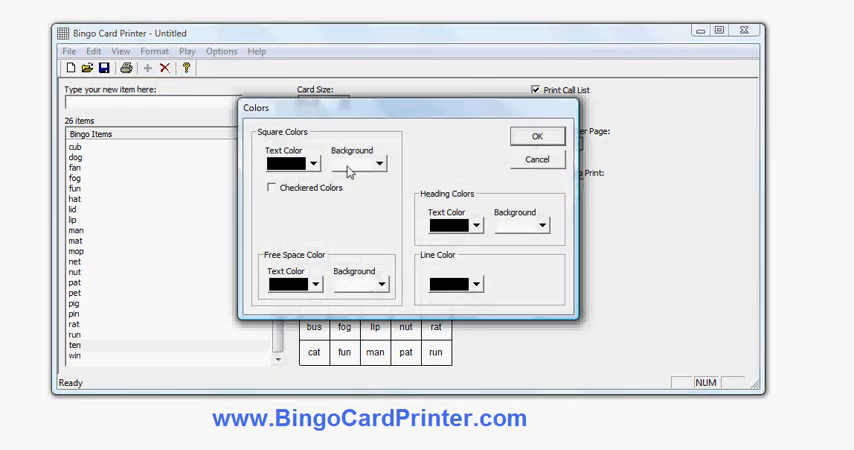
left_click(381, 162)
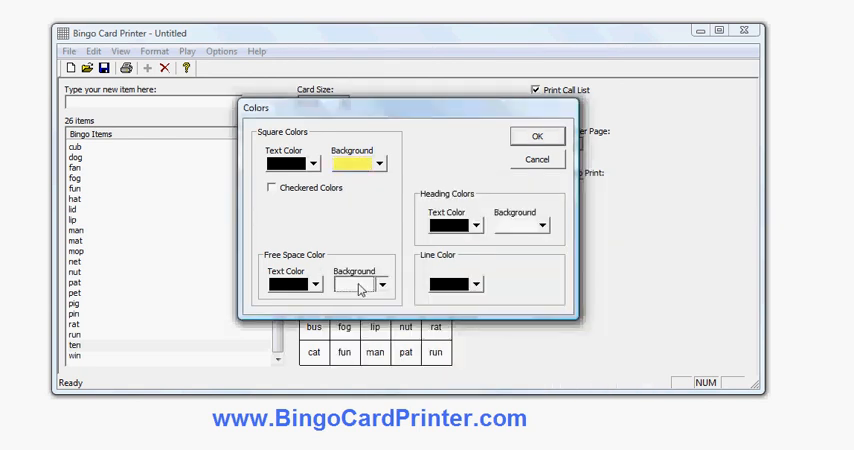
left_click(377, 285)
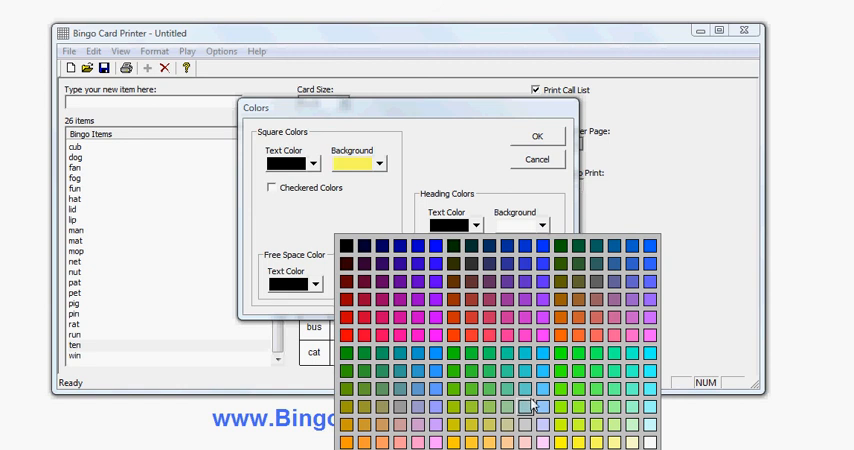
mouse_move(630, 426)
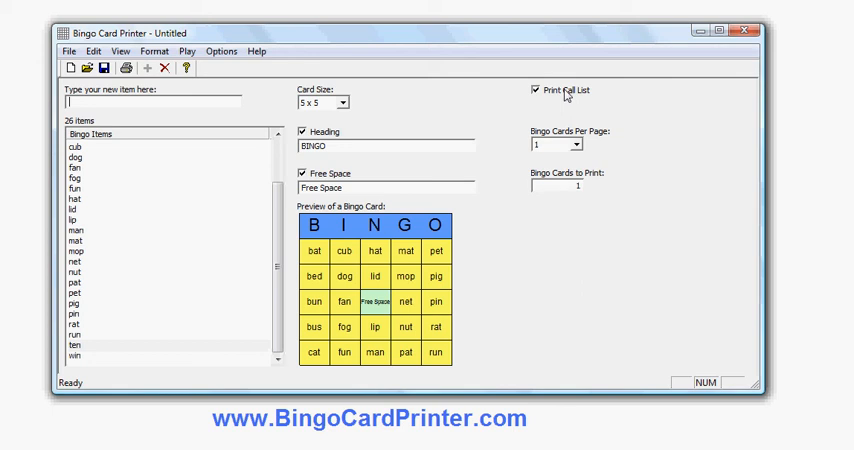
mouse_move(562, 133)
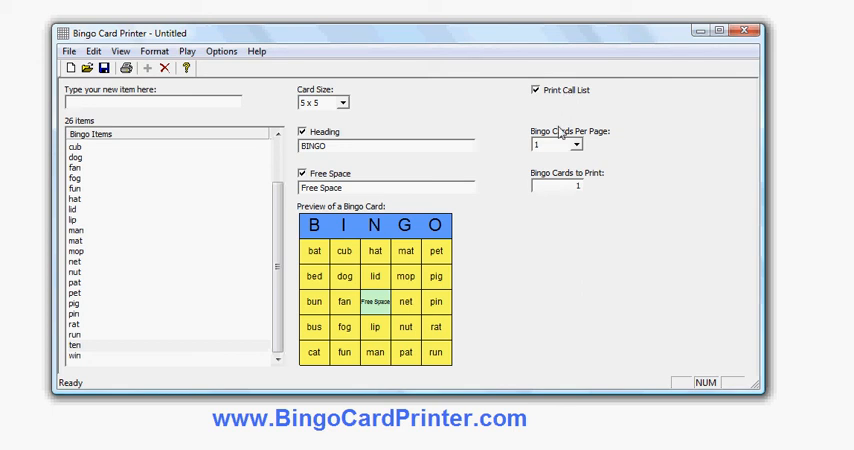
Set Bingo Cards to Print to 10 and bring up the print preview
left_click(575, 145)
type("0")
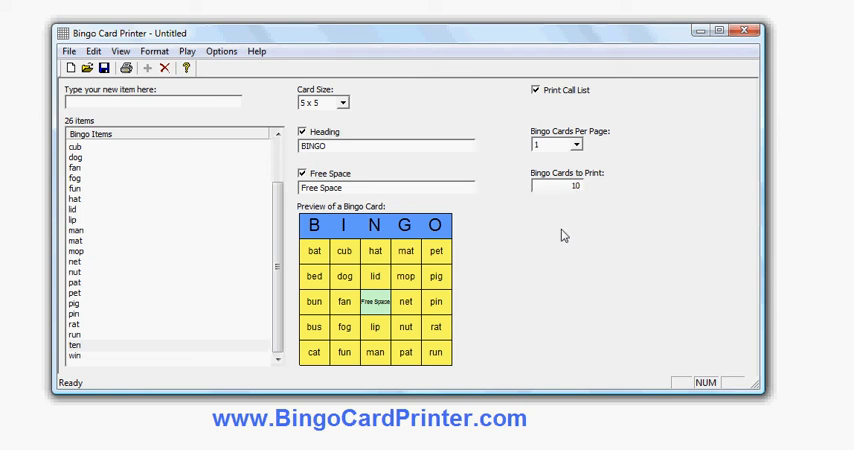
mouse_move(498, 203)
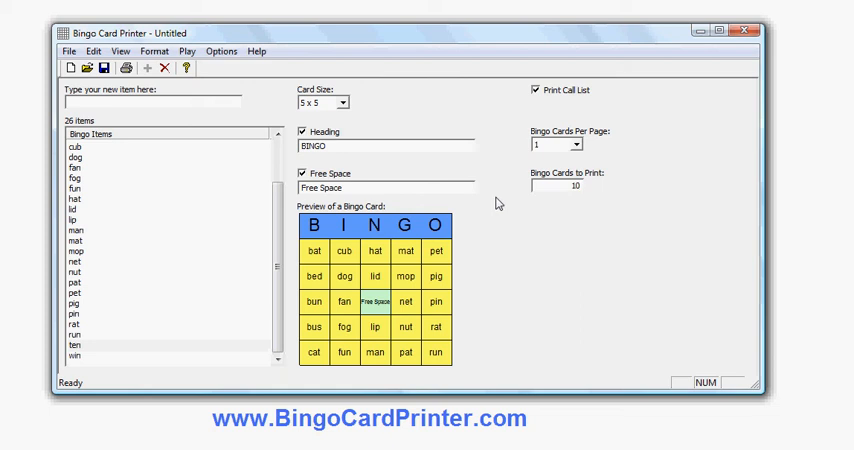
mouse_move(166, 84)
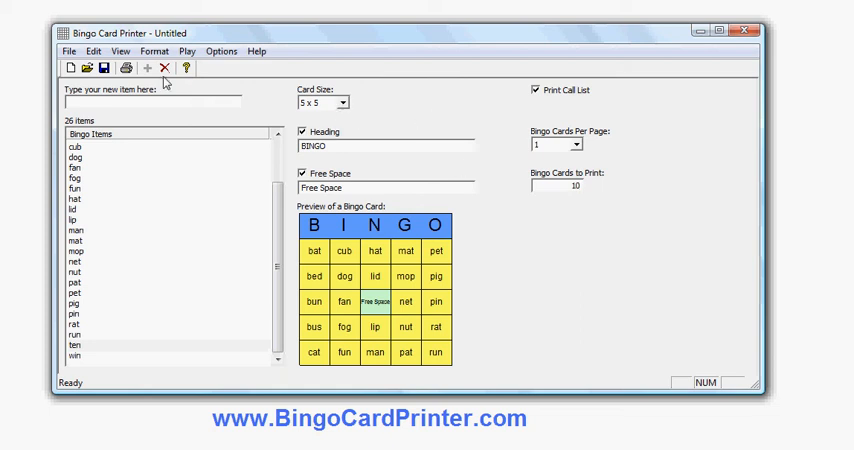
left_click(68, 51)
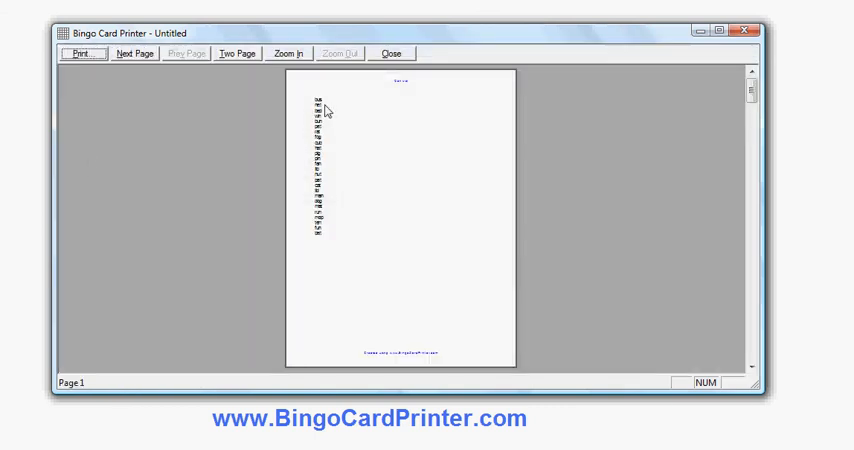
Zoom in on the print preview's first page so the call words are readable
left_click(288, 53)
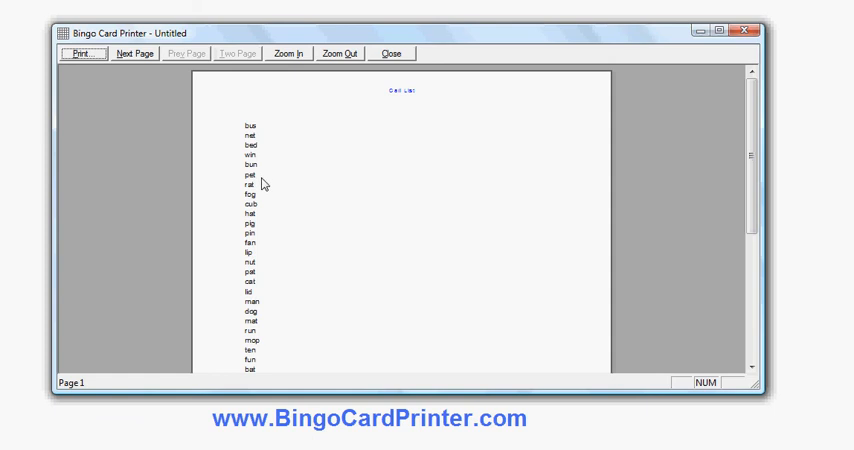
mouse_move(259, 247)
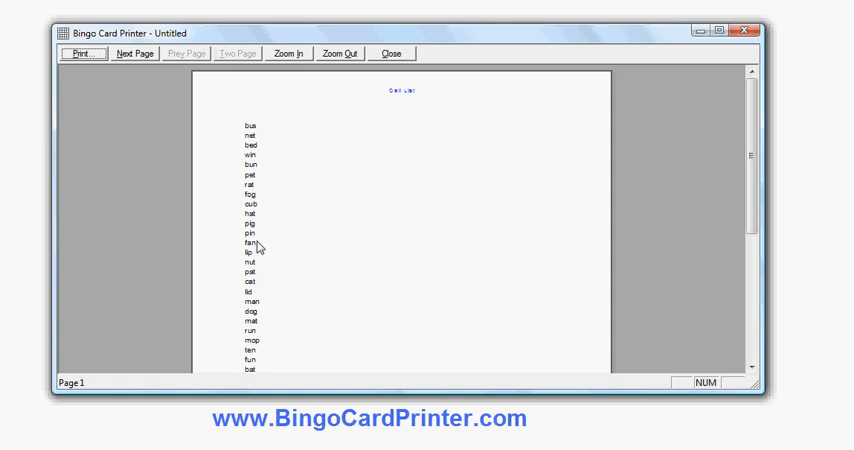
mouse_move(405, 55)
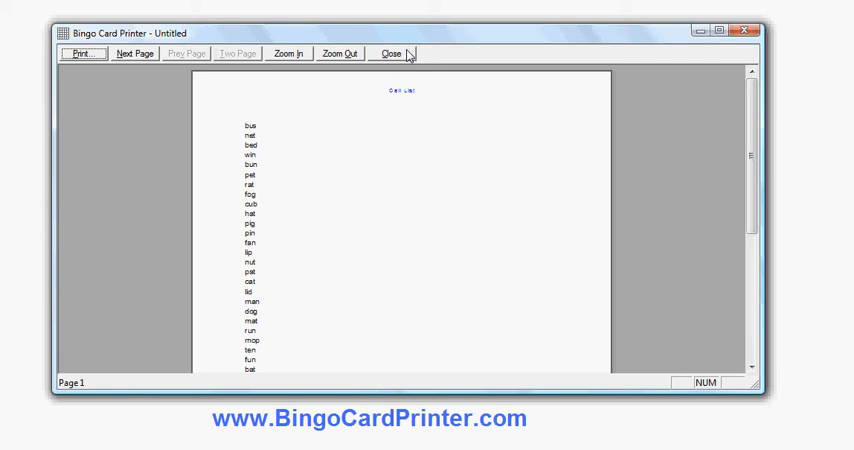
Page forward through the previewed bingo cards until page 6 is shown
left_click(133, 53)
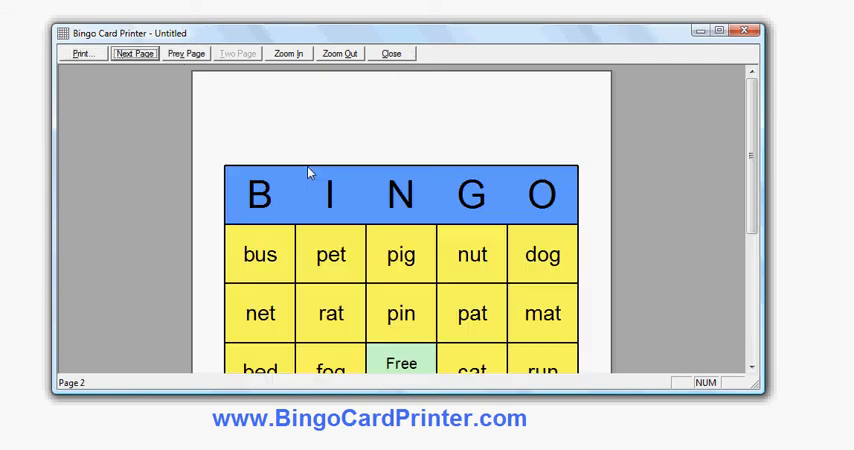
scroll("down", 3)
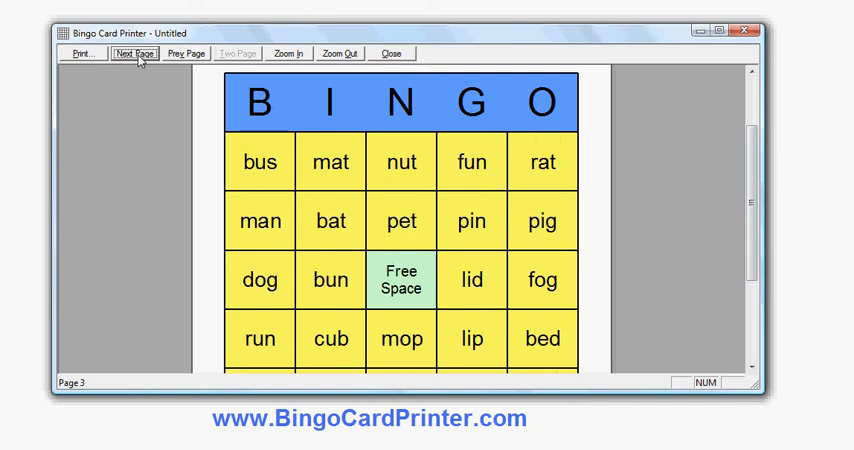
left_click(135, 53)
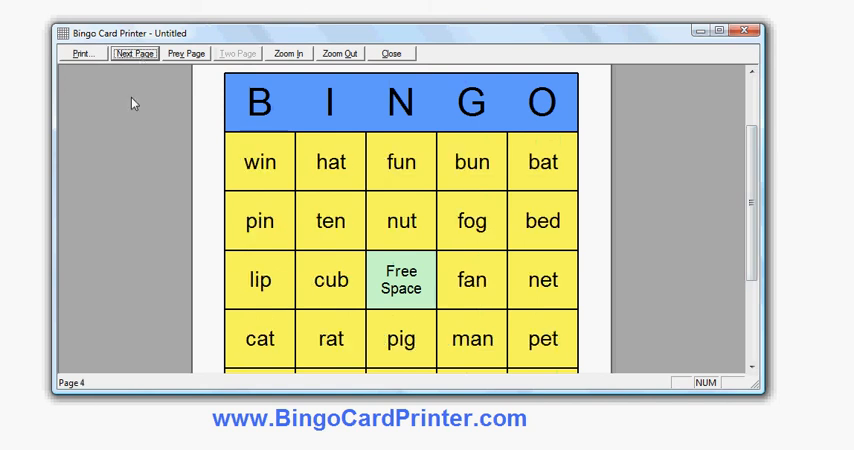
left_click(134, 53)
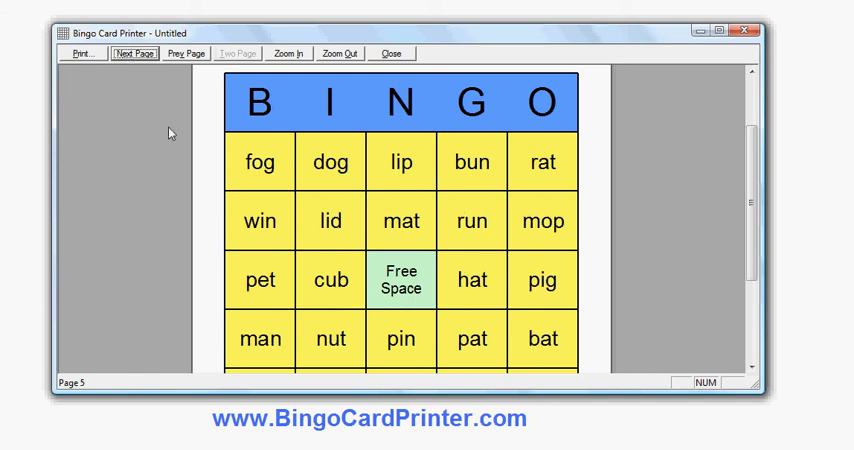
left_click(133, 53)
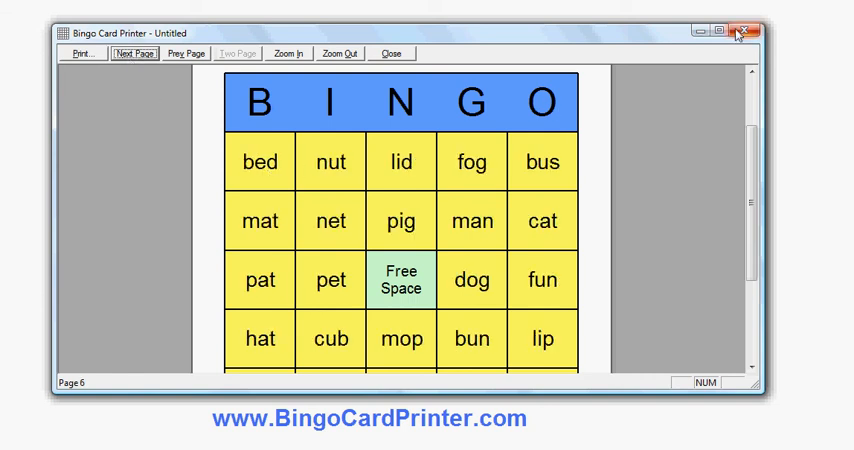
mouse_move(636, 140)
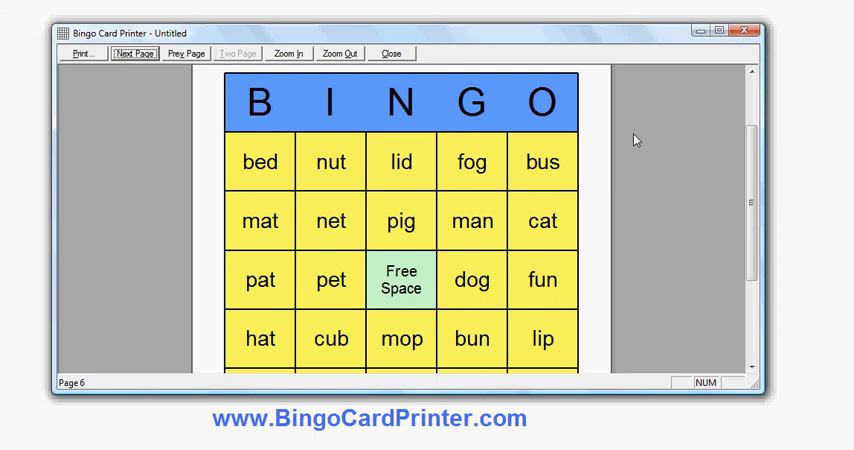
mouse_move(502, 62)
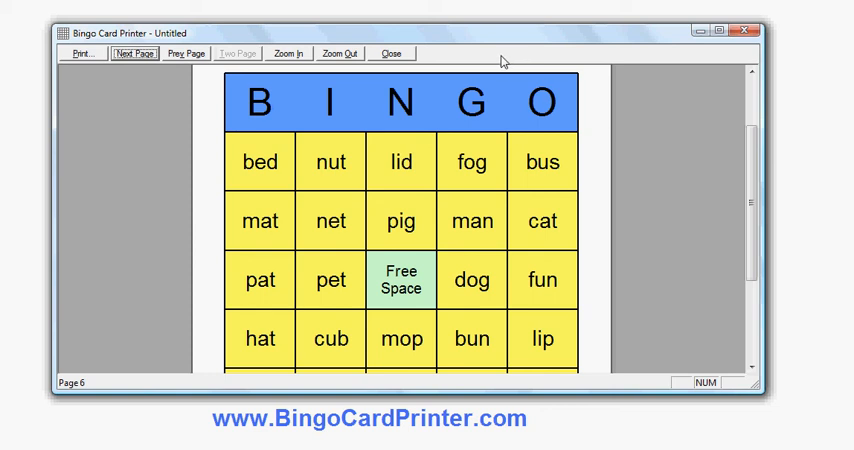
mouse_move(645, 168)
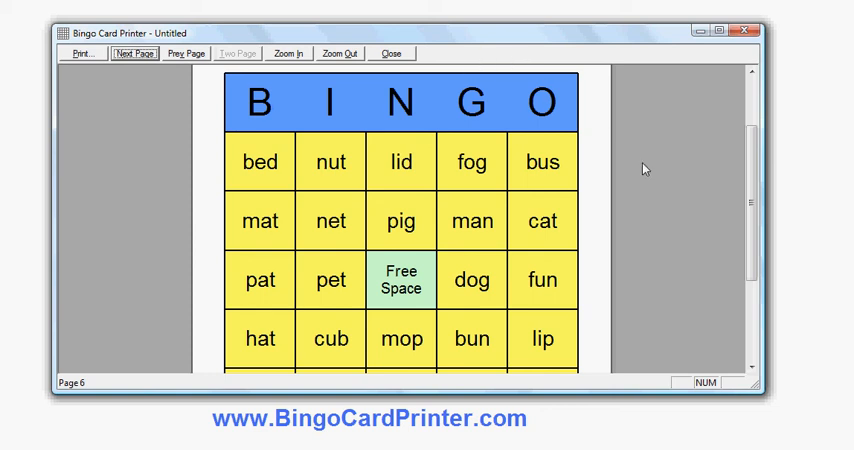